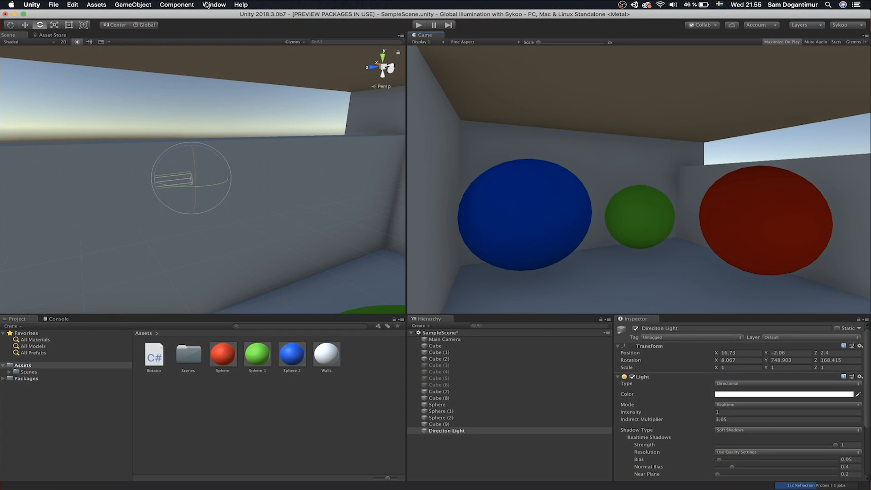
# Open the scene's Lighting settings window from the Window menu.
pyautogui.click(214, 5)
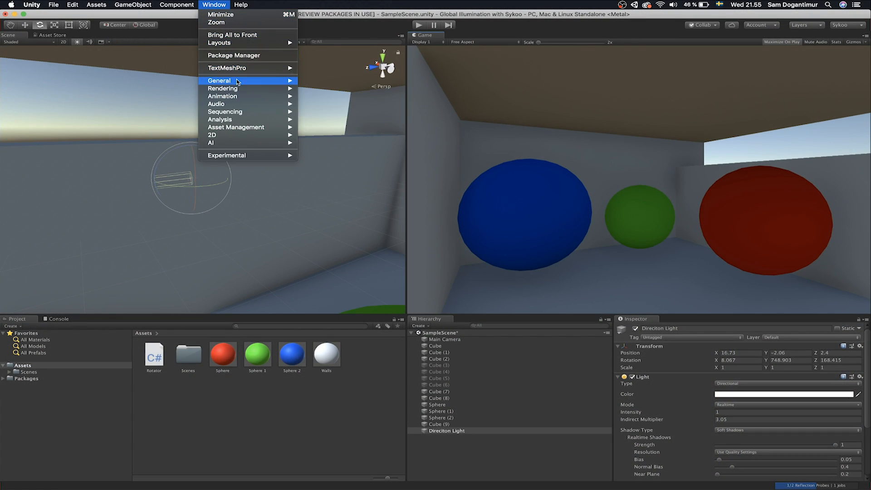
pyautogui.moveTo(223, 88)
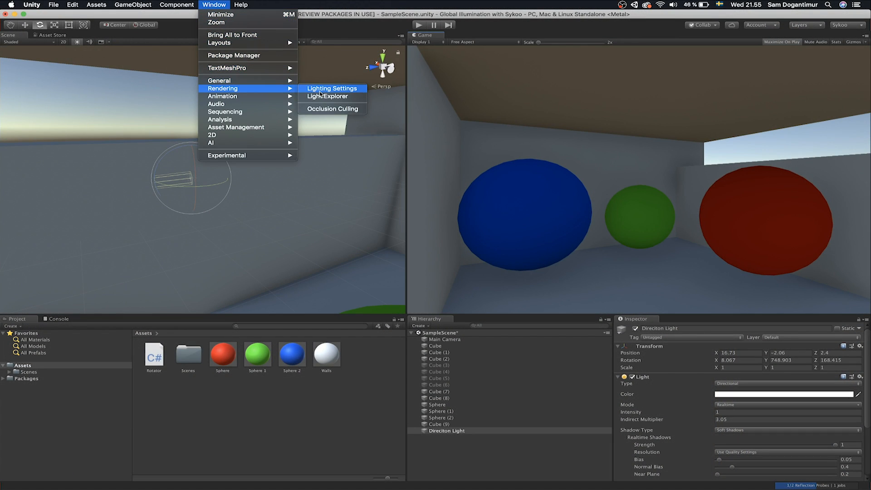
pyautogui.click(333, 88)
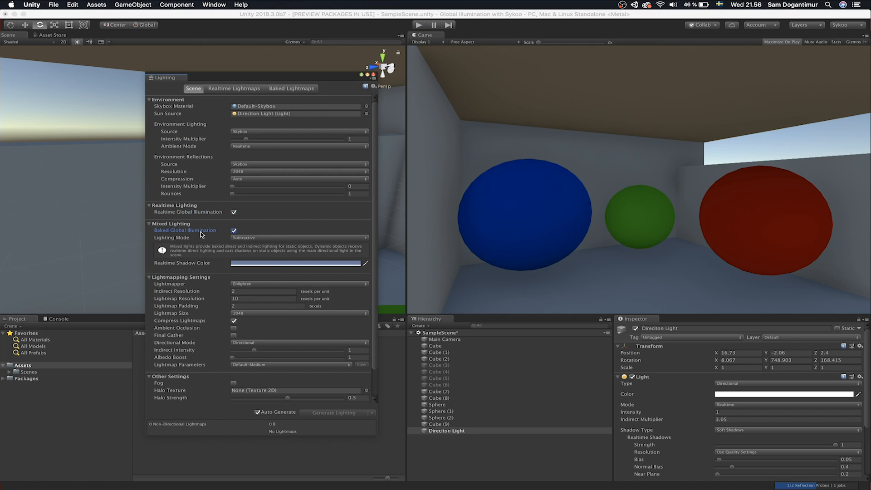
pyautogui.moveTo(294, 237)
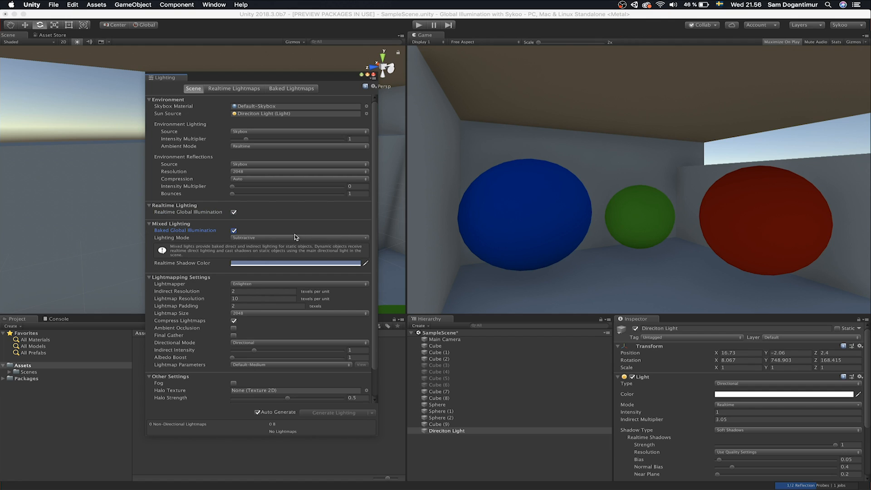
pyautogui.click(233, 212)
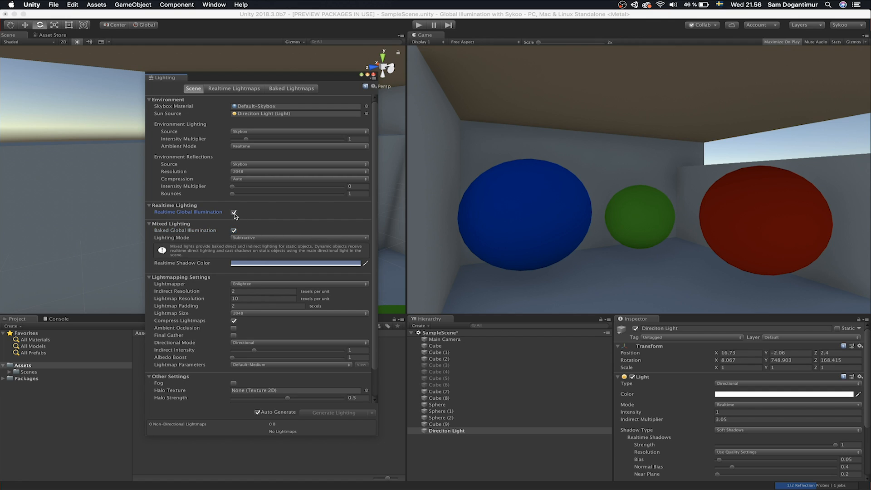
pyautogui.click(234, 212)
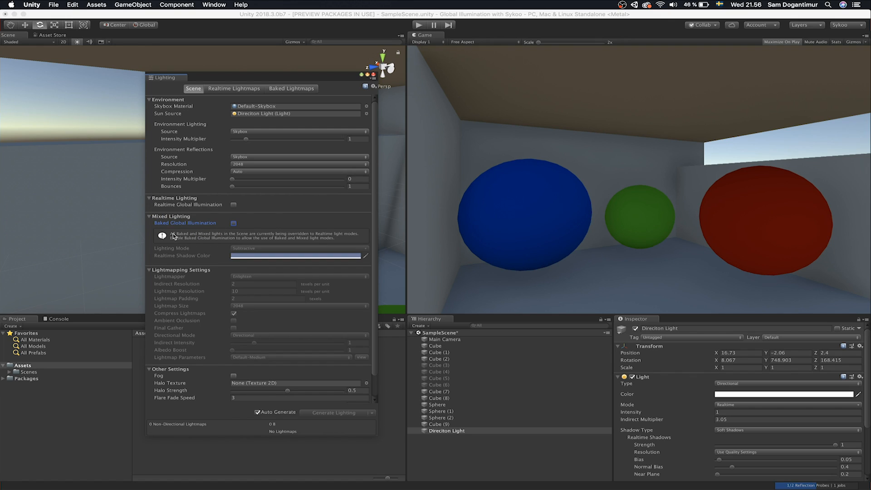
pyautogui.moveTo(322, 254)
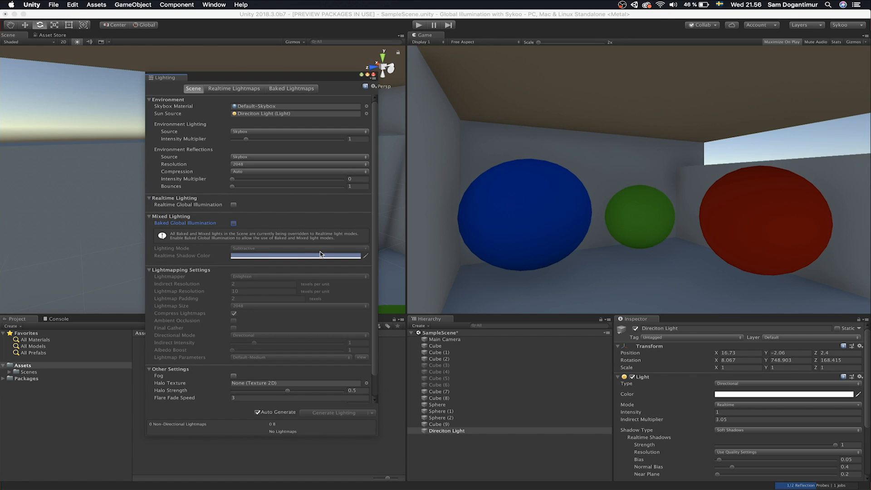
pyautogui.moveTo(231, 209)
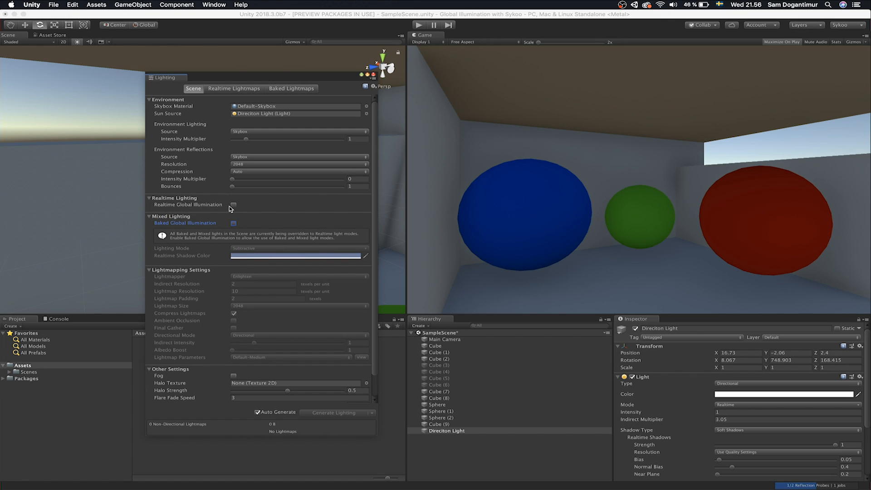
pyautogui.click(233, 223)
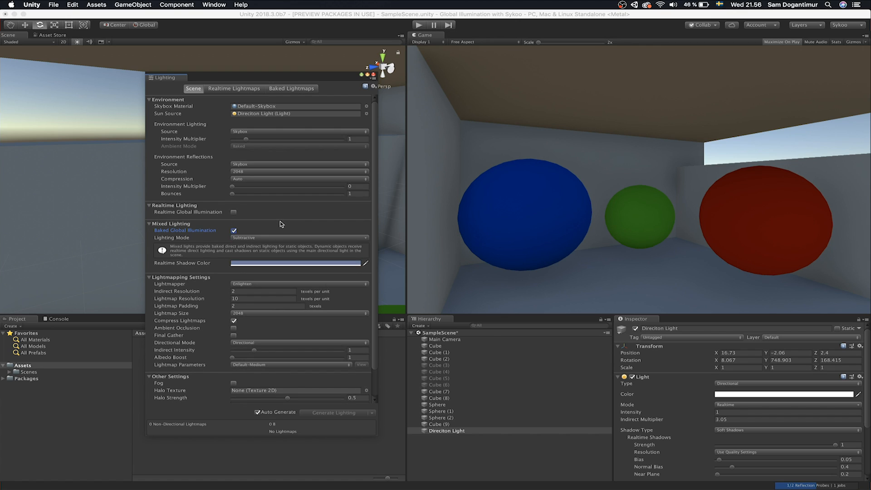
pyautogui.click(233, 229)
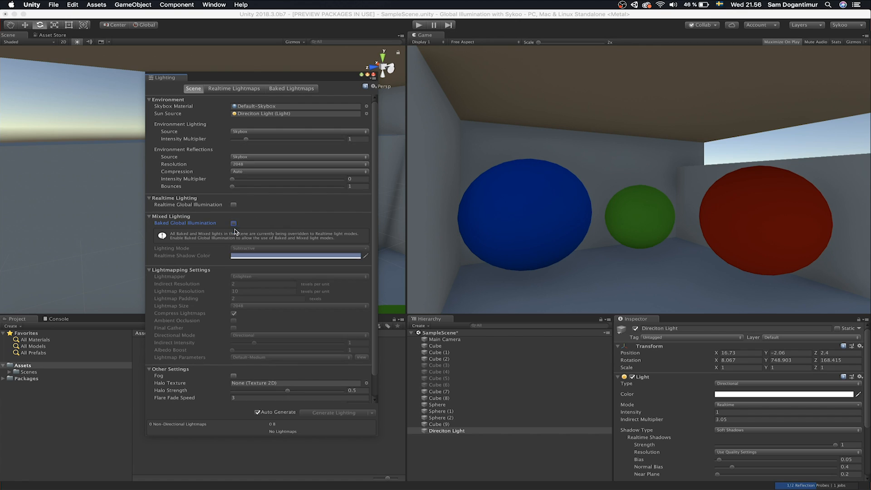
pyautogui.click(233, 204)
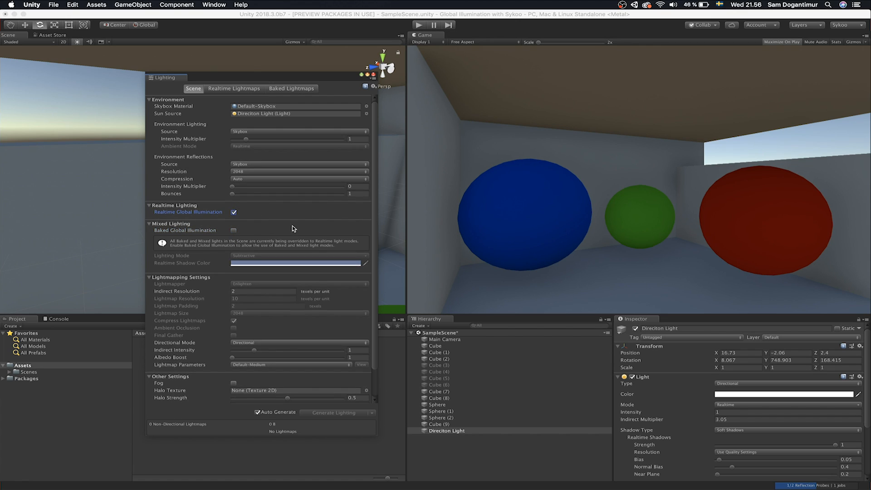
pyautogui.moveTo(249, 225)
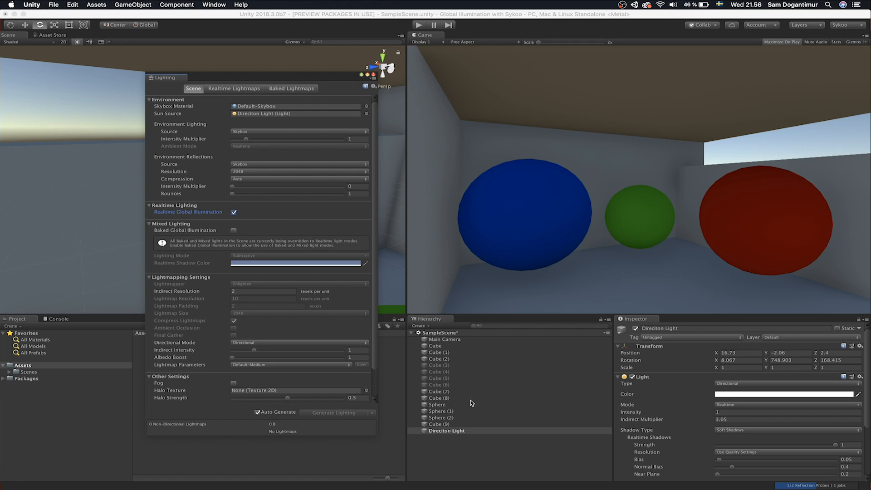
pyautogui.click(447, 430)
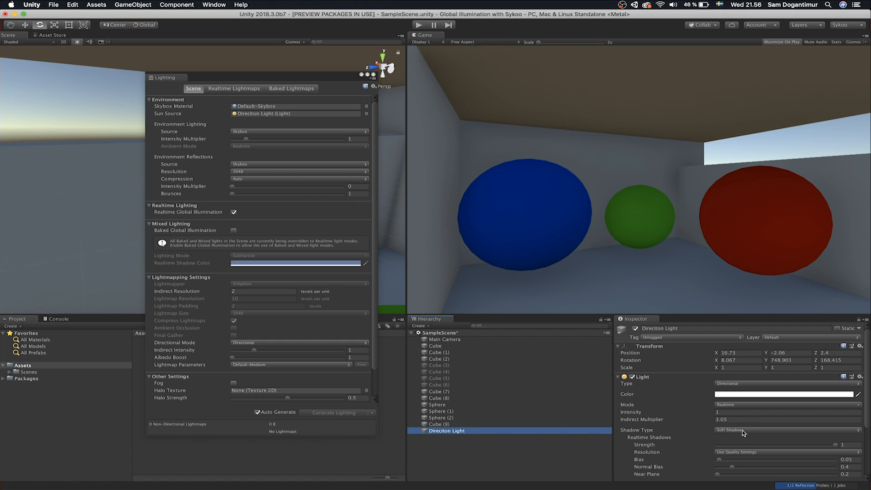
pyautogui.click(783, 404)
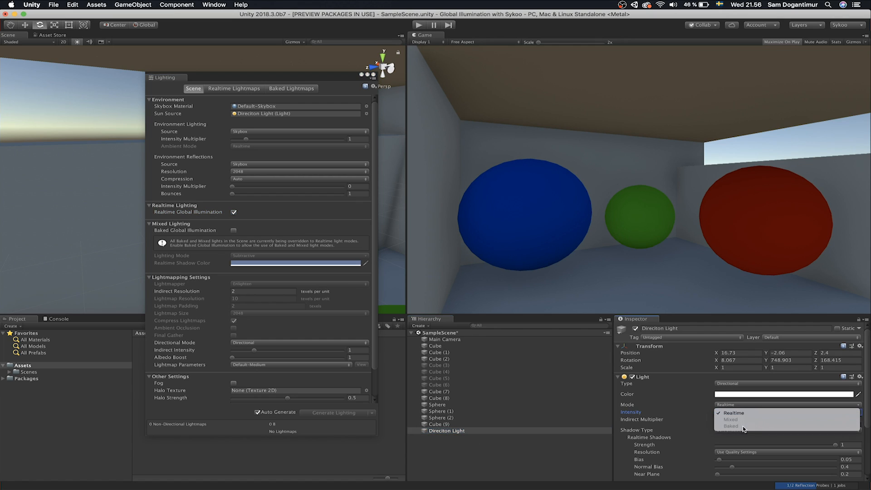
pyautogui.moveTo(207, 274)
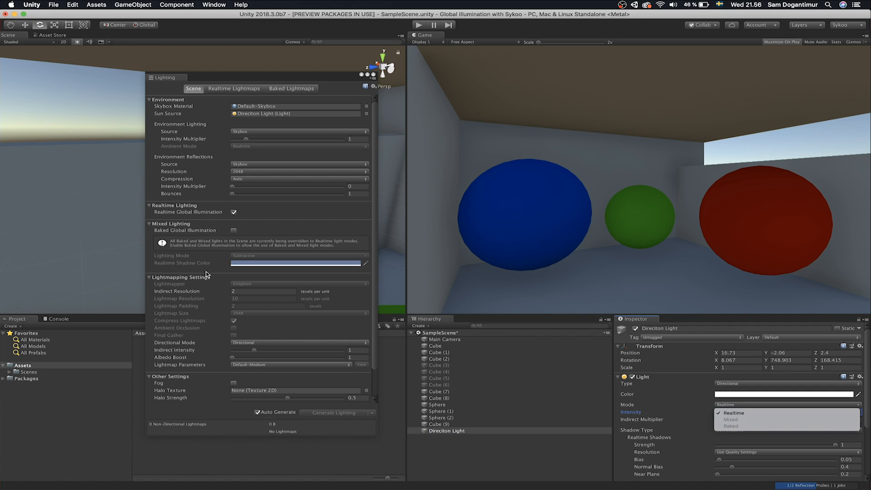
pyautogui.click(234, 229)
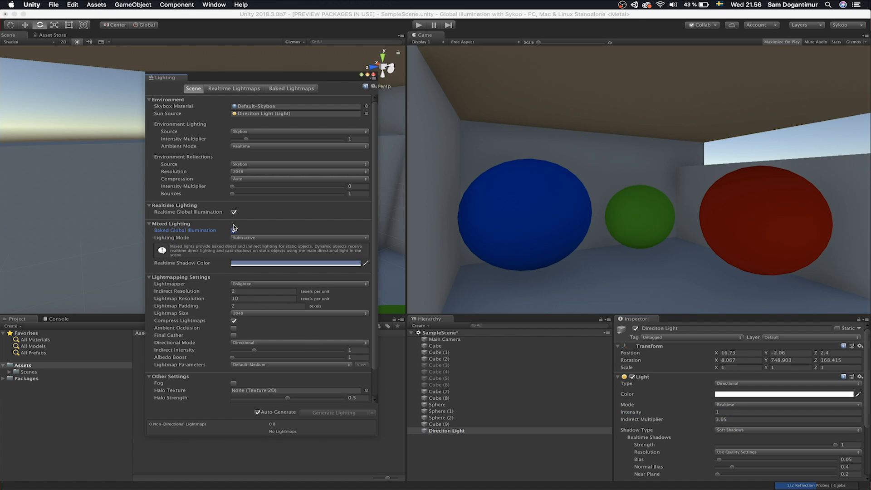
# Tick the Static checkbox for the selected room objects.
pyautogui.click(234, 230)
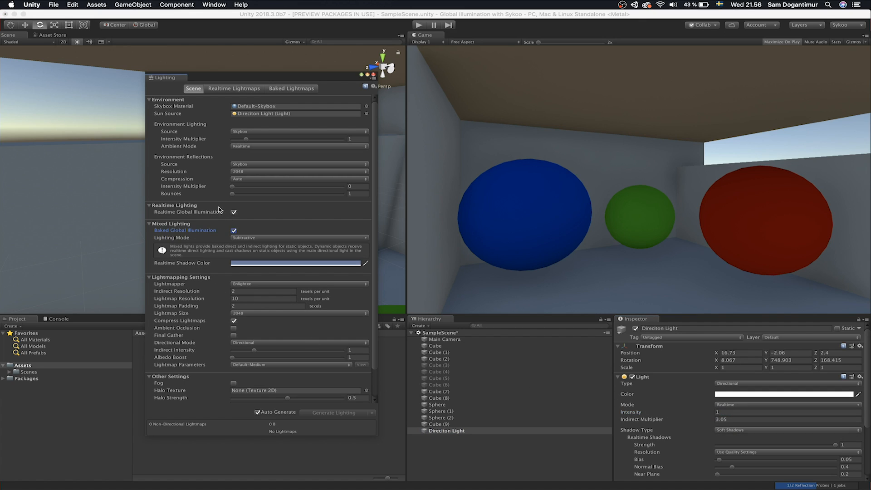
pyautogui.moveTo(375, 80)
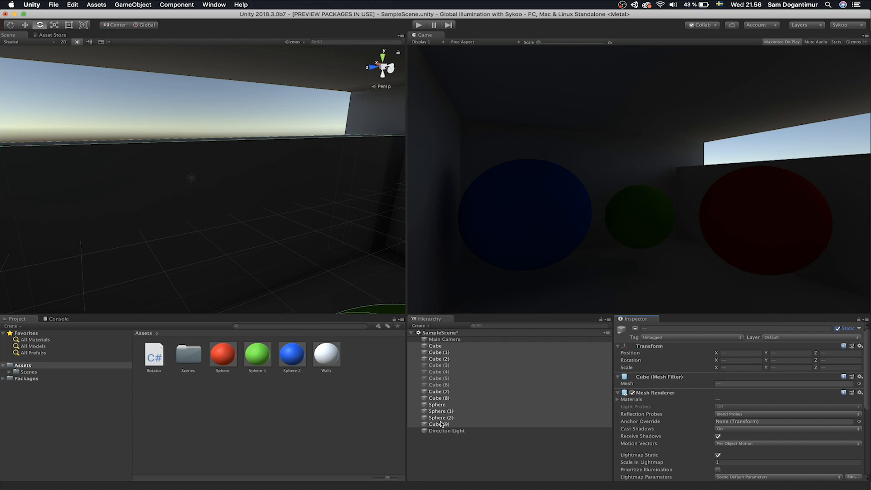
pyautogui.moveTo(455, 378)
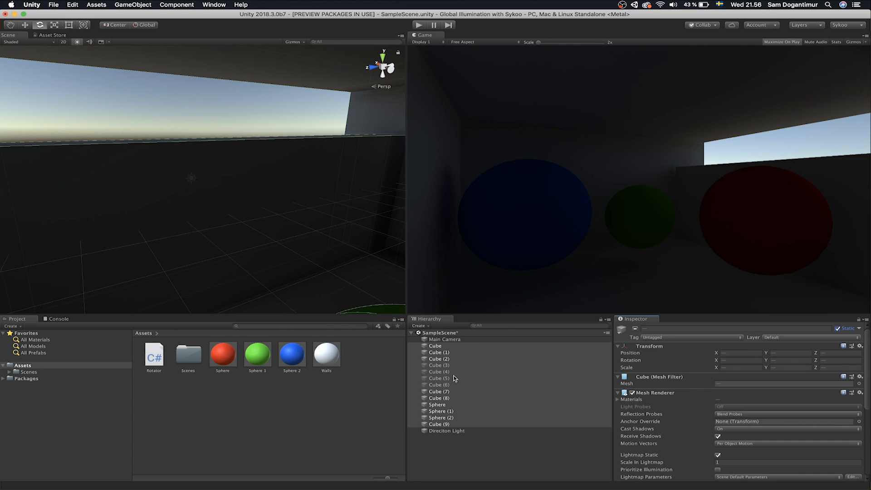
# Select the Directional Light gizmo in the Scene view.
pyautogui.click(447, 430)
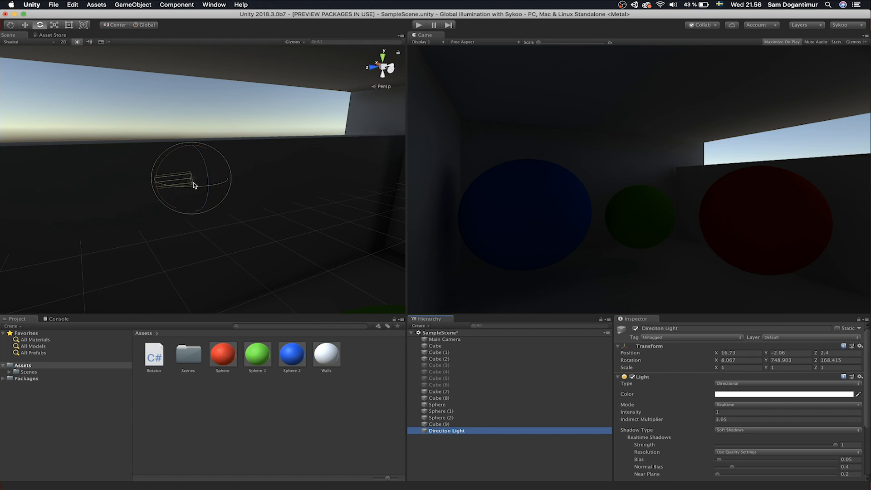